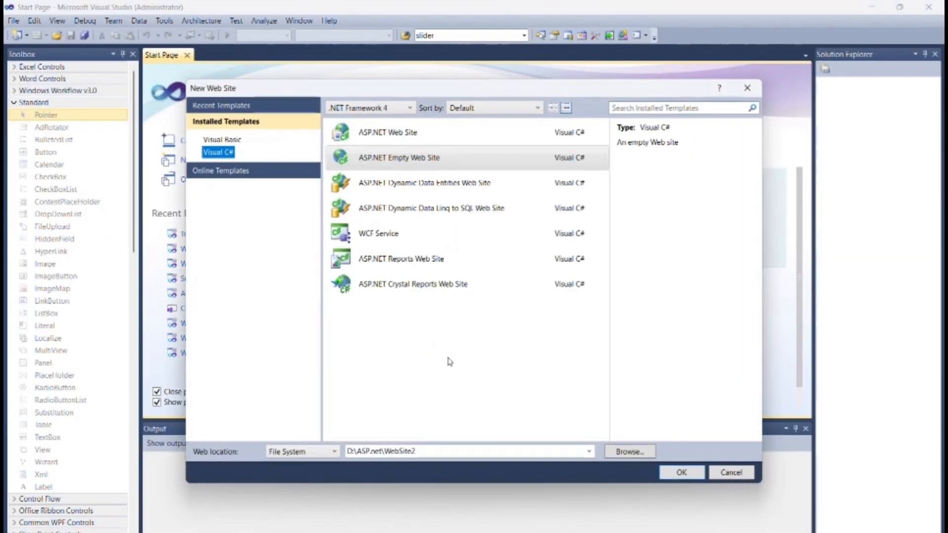
- Create the ASP.NET Empty Web Site at file-system location D:\ASP.net\WebSite2
left_click(730, 472)
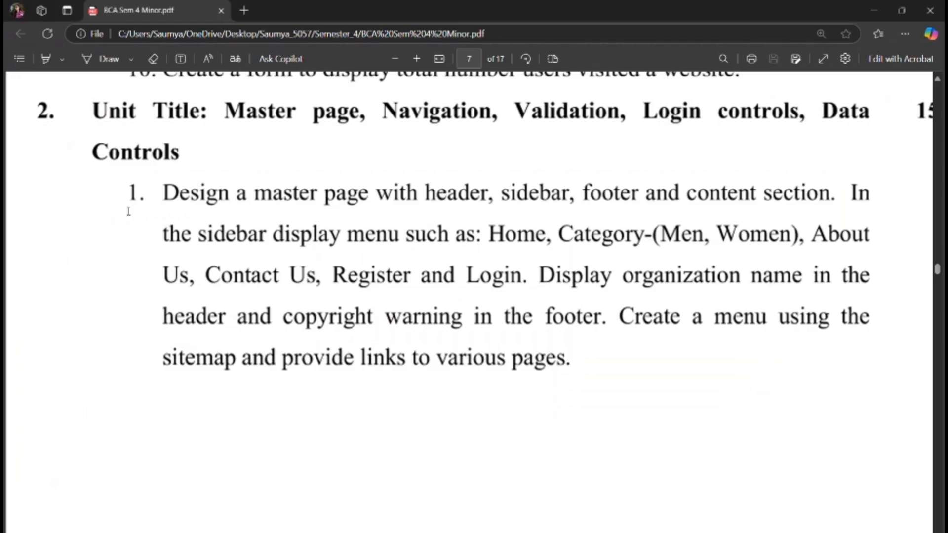
- Highlight the master page requirement sentence (header, sidebar, footer) in the assignment PDF
left_click_drag(161, 192, 525, 194)
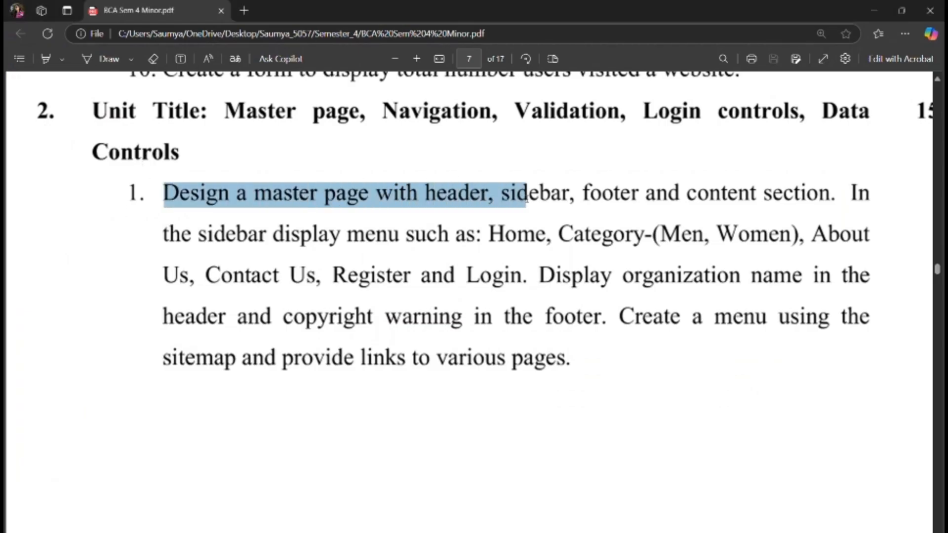
left_click_drag(524, 193, 679, 193)
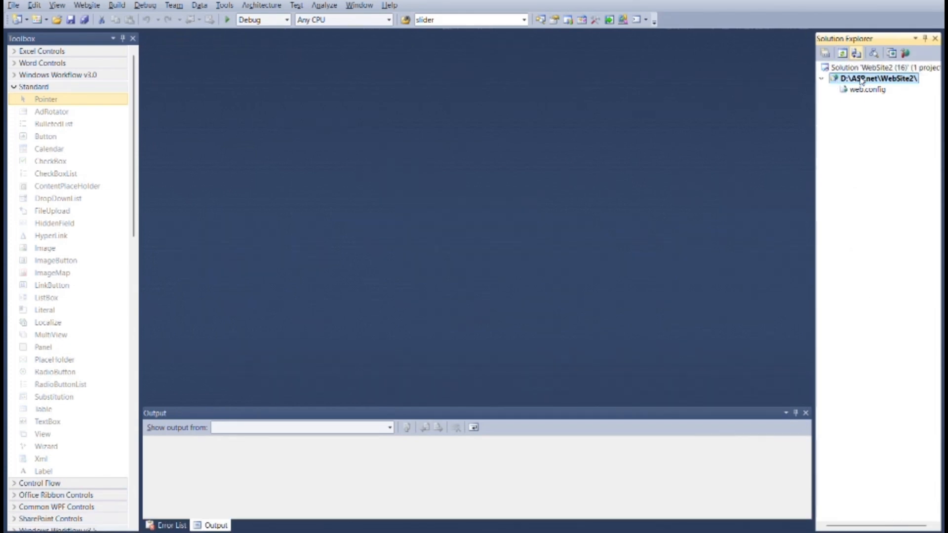
- Add a Master Page item named MasterPage.master to WebSite2
right_click(874, 78)
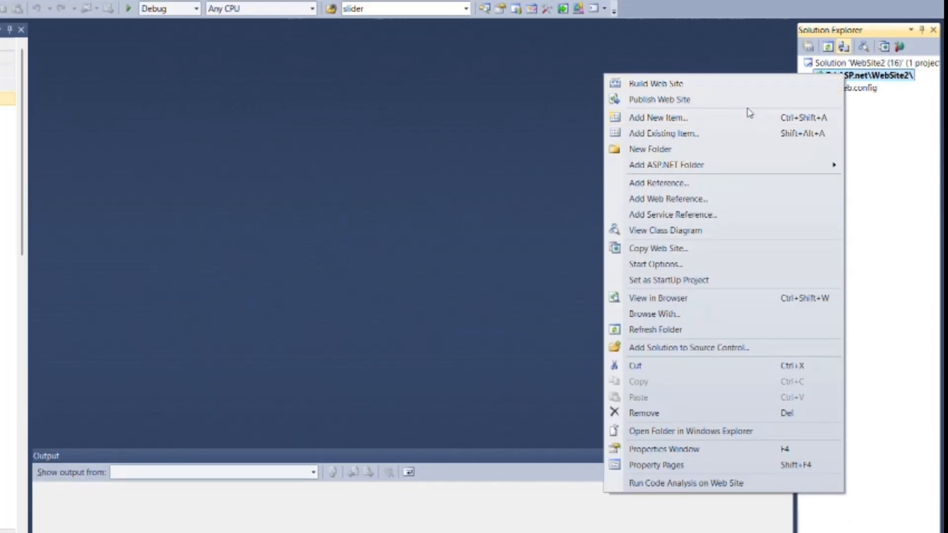
left_click(660, 118)
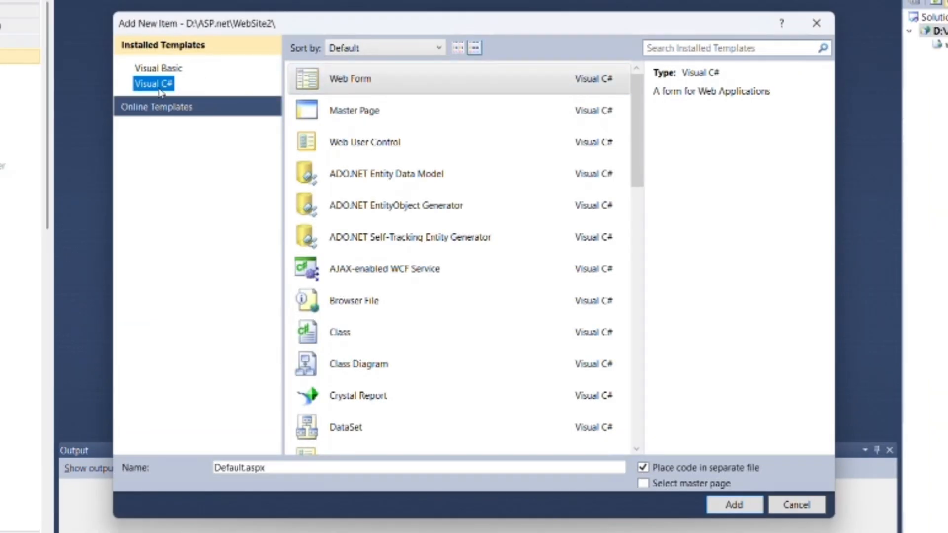
left_click(355, 110)
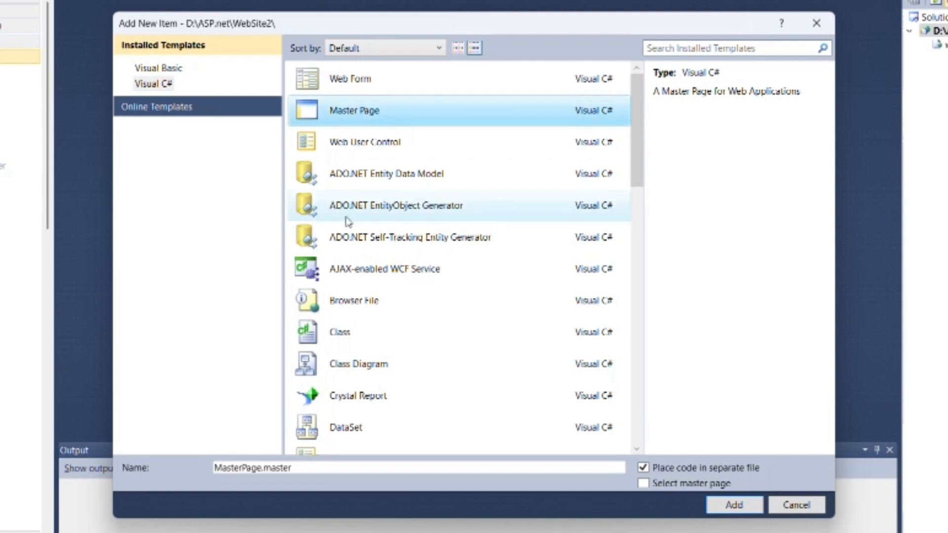
left_click(795, 504)
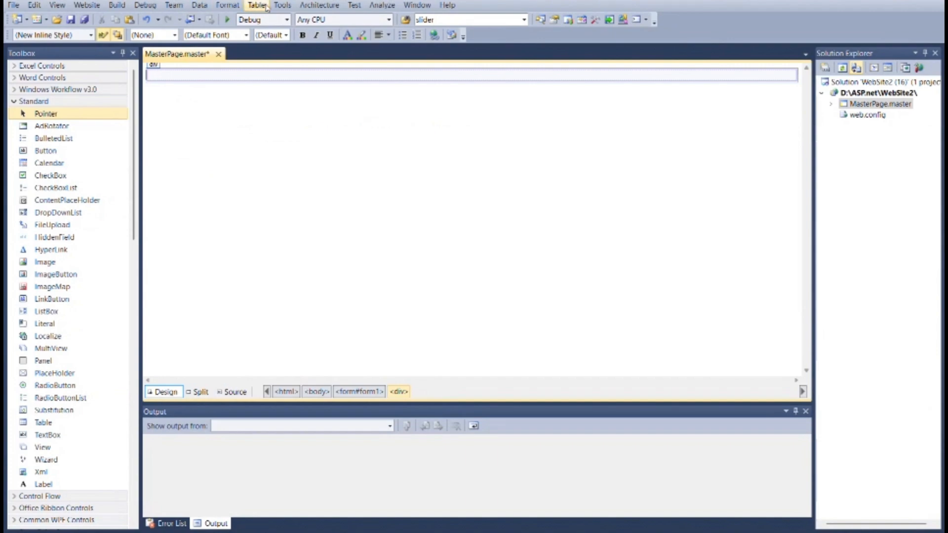
- Insert a 4-row, 2-column table at 100 percent width into the master page
left_click(258, 5)
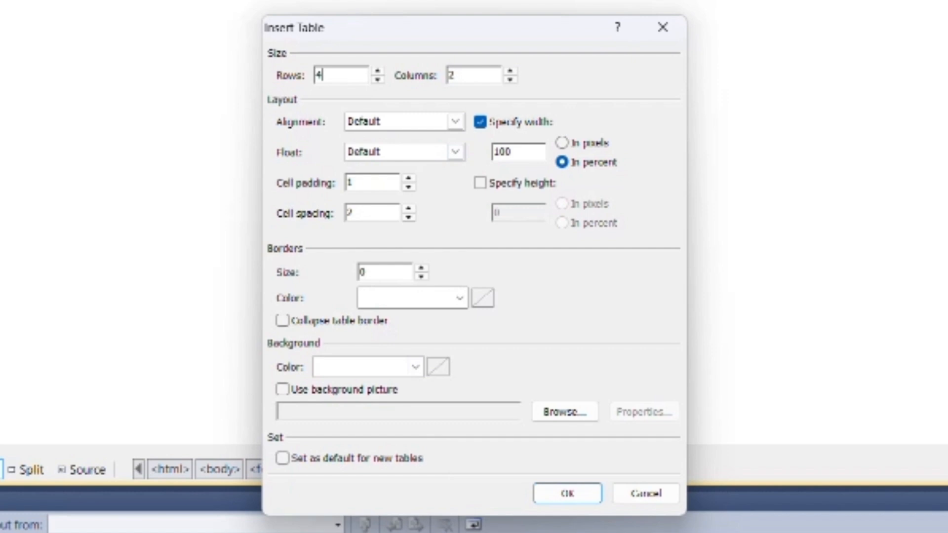
left_click(566, 493)
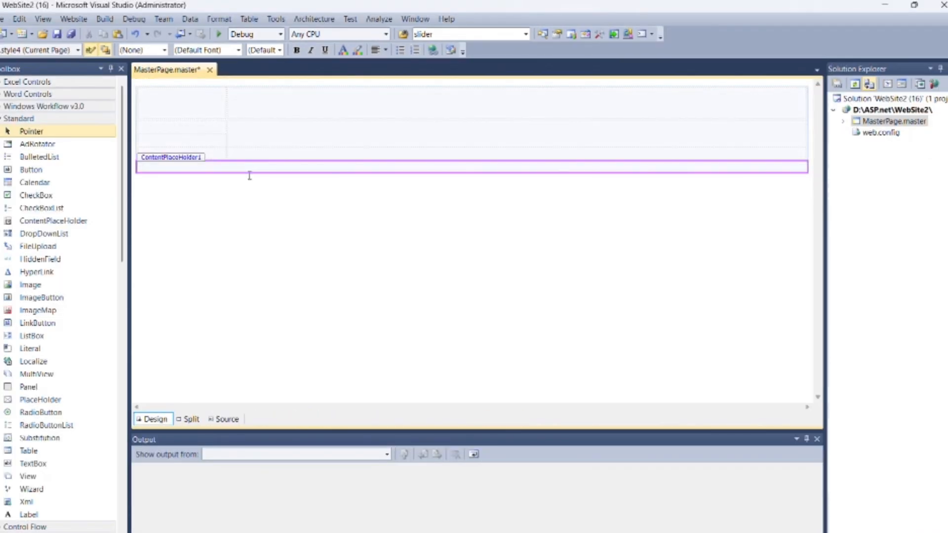
- Merge the left column cells into a two-row sidebar cell
left_click(226, 419)
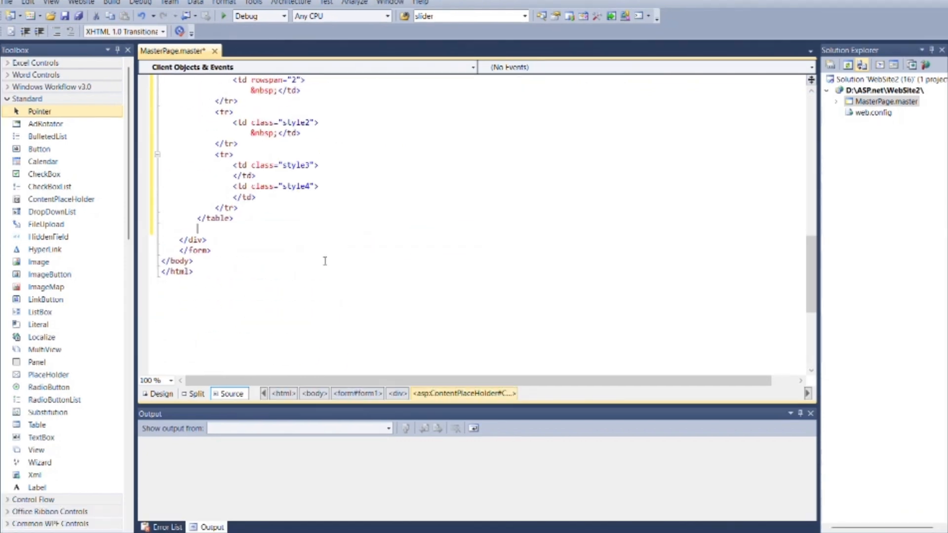
left_click(161, 393)
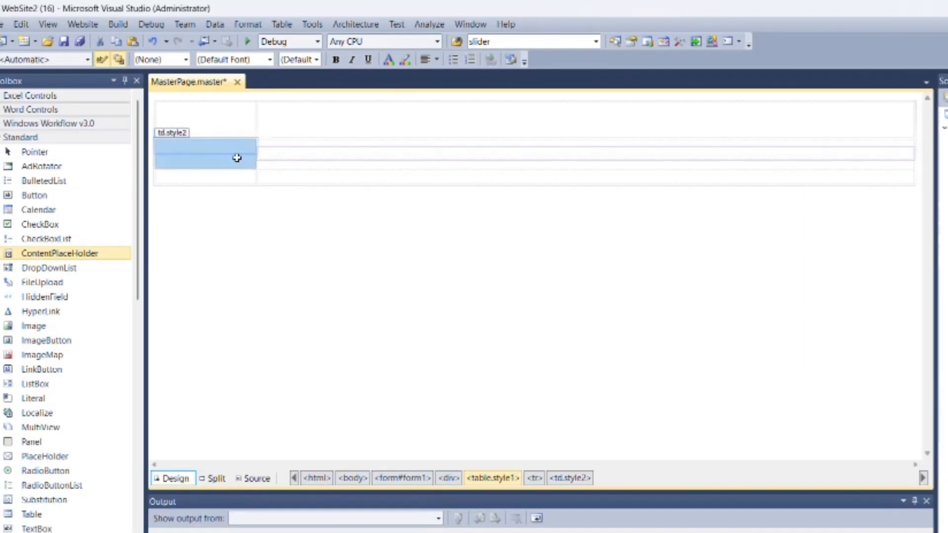
right_click(237, 158)
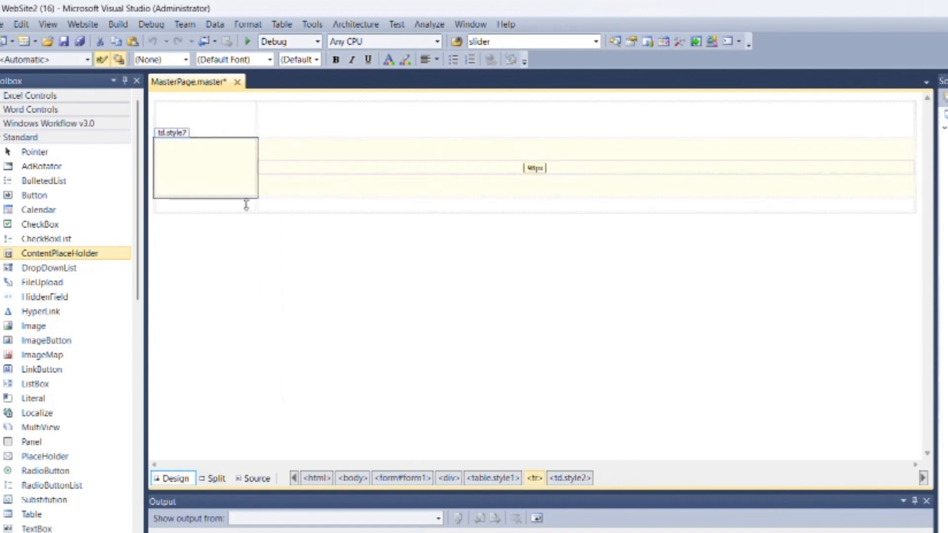
- Resize the sidebar cell and stretch the table to about 412 pixels tall
left_click_drag(246, 206, 246, 290)
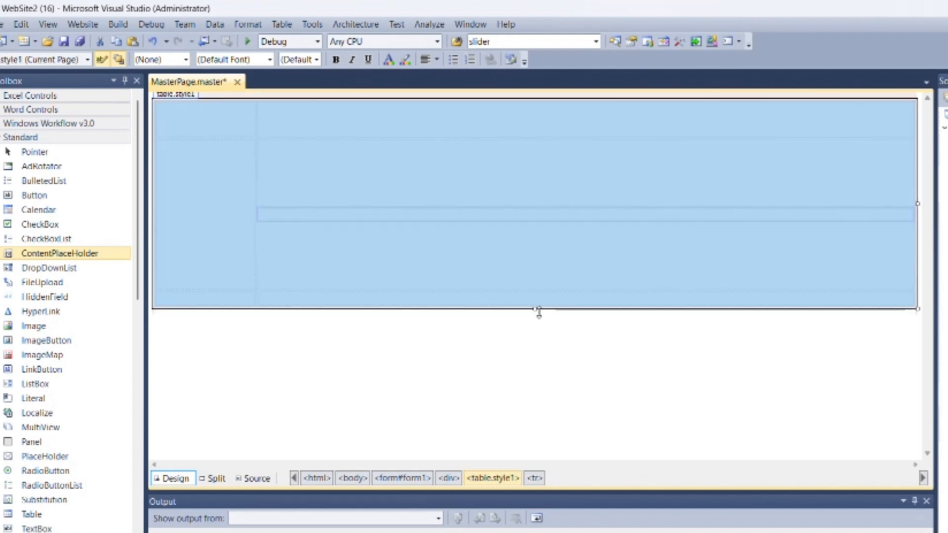
left_click_drag(538, 310, 532, 347)
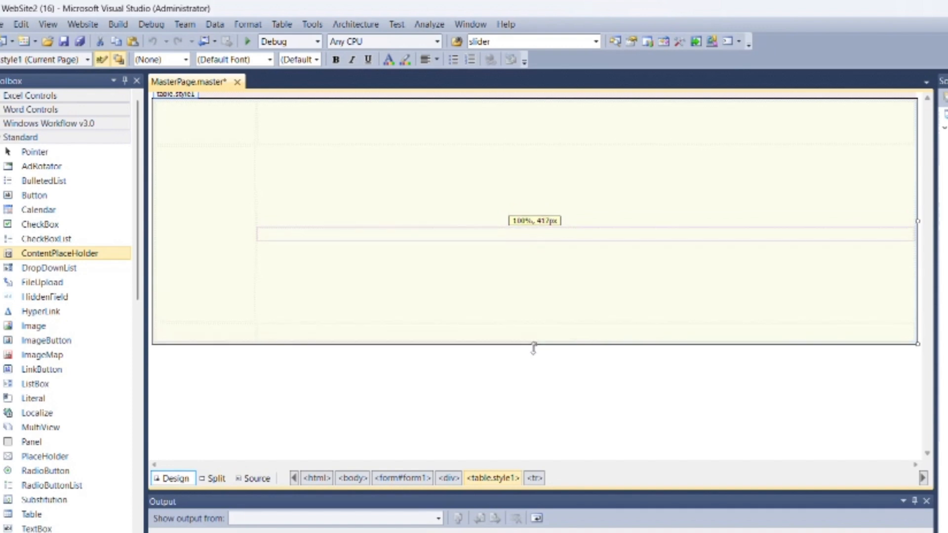
left_click_drag(534, 348, 534, 411)
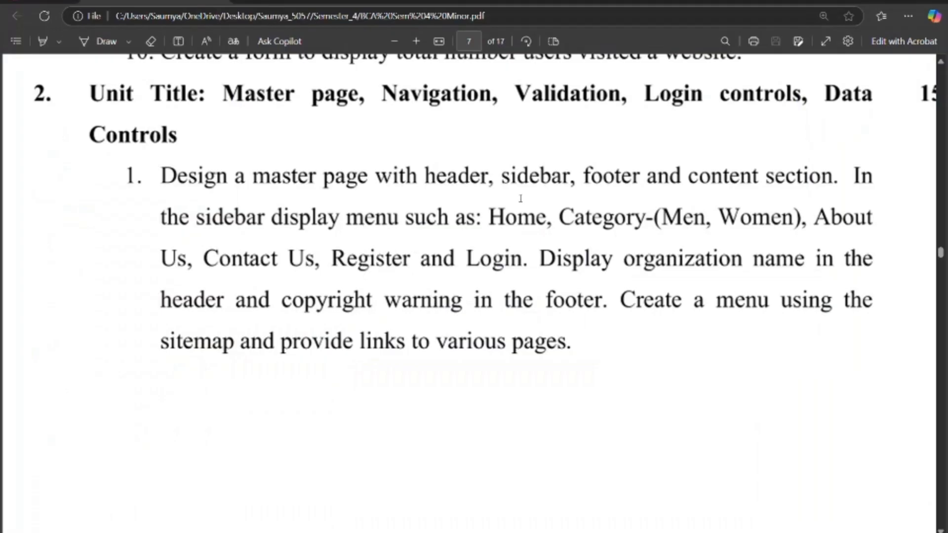
- Mark the sidebar menu items (Home, Category, About Us, Contact Us, Register, Login) in the PDF
double_click(859, 175)
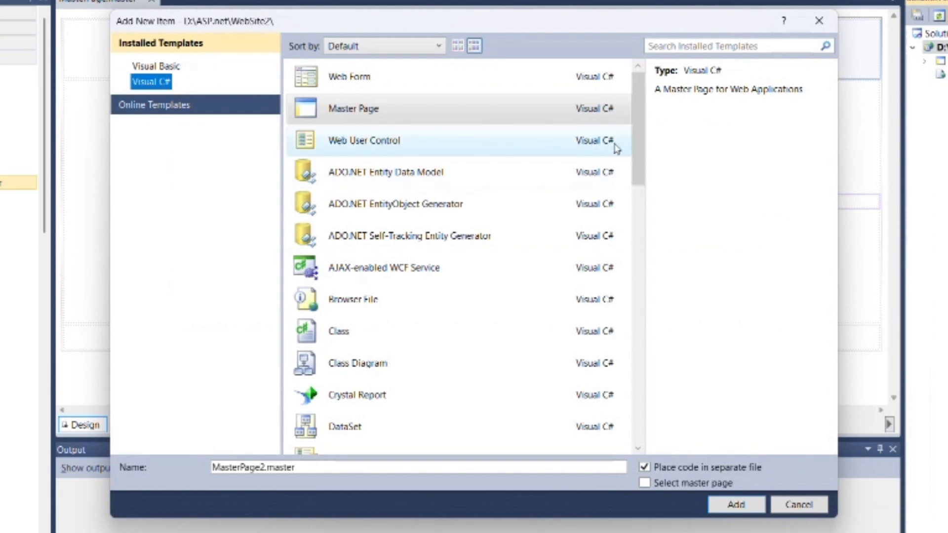
- Add a Site Map item named Web.sitemap to the site
left_click(353, 108)
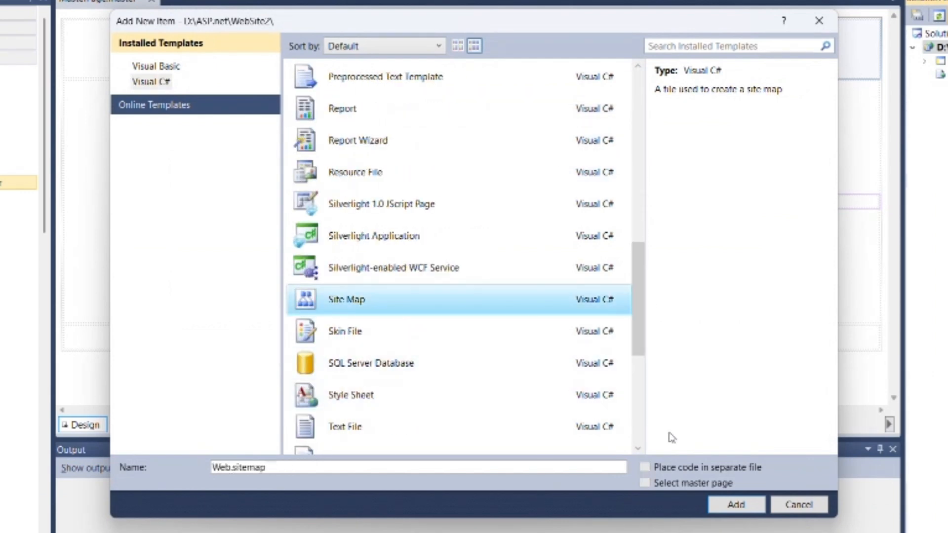
left_click(735, 504)
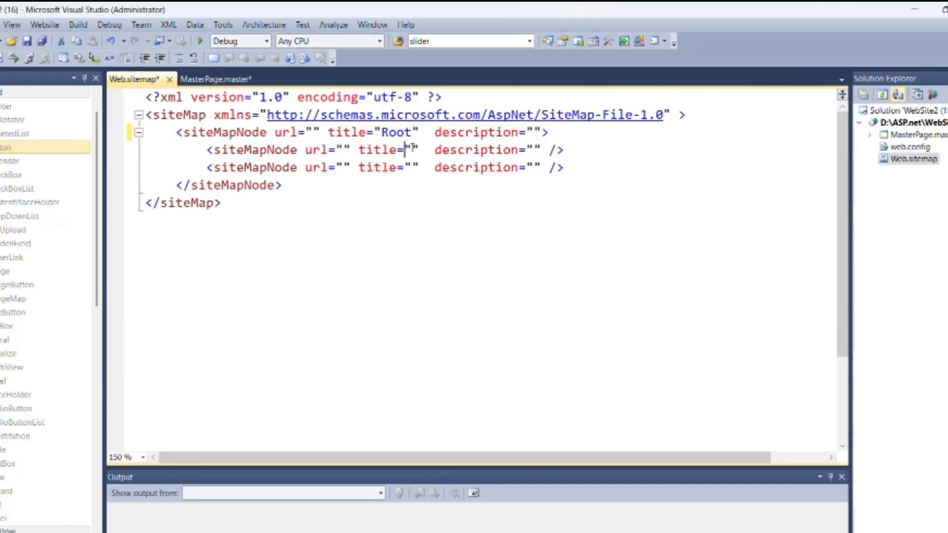
- Enter Home, Category (Men, Women), About Us, Contact Us, Register and Login sitemap nodes
type("Home")
type("</siteMapNode>")
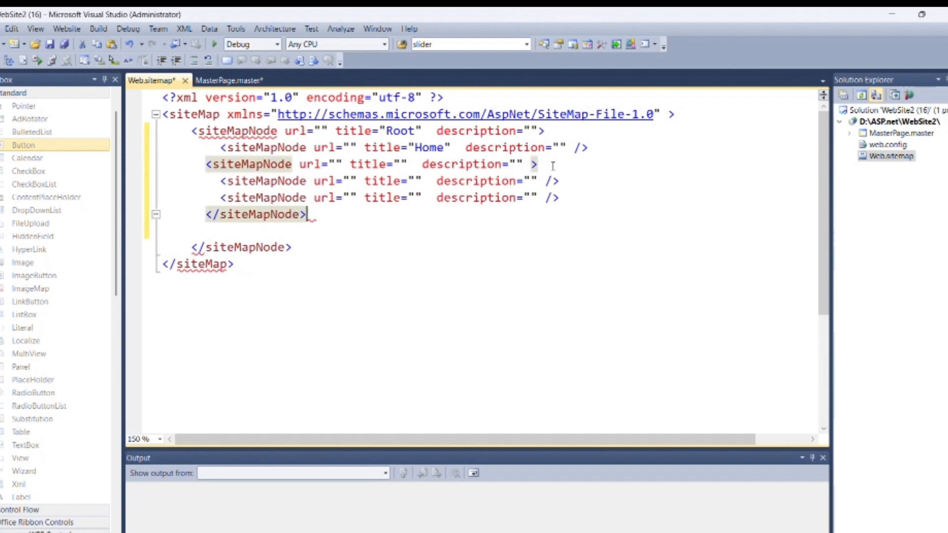
type("Category")
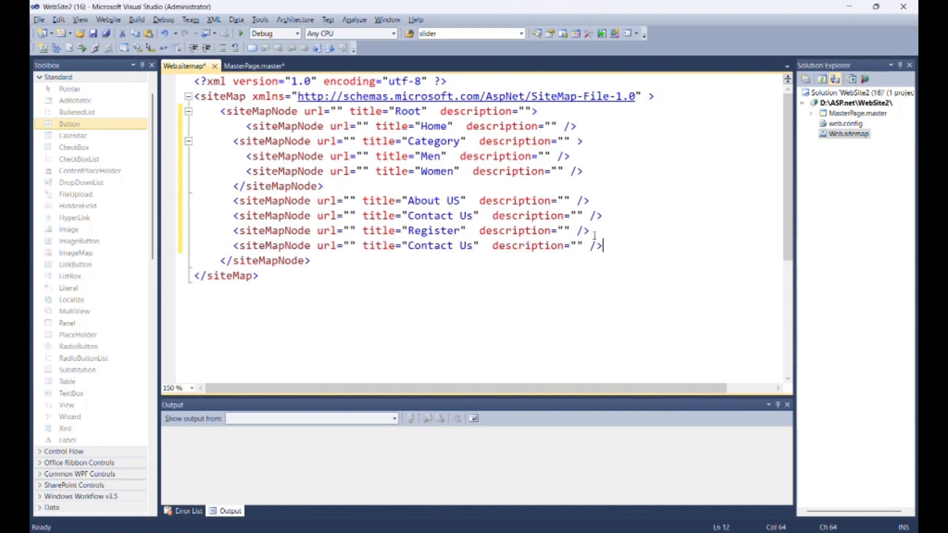
type("Login")
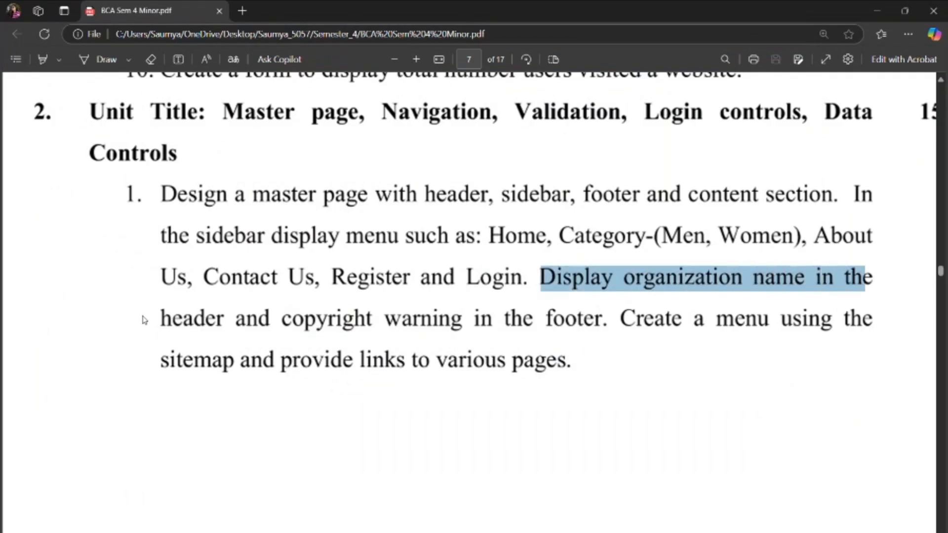
key("alt+tab")
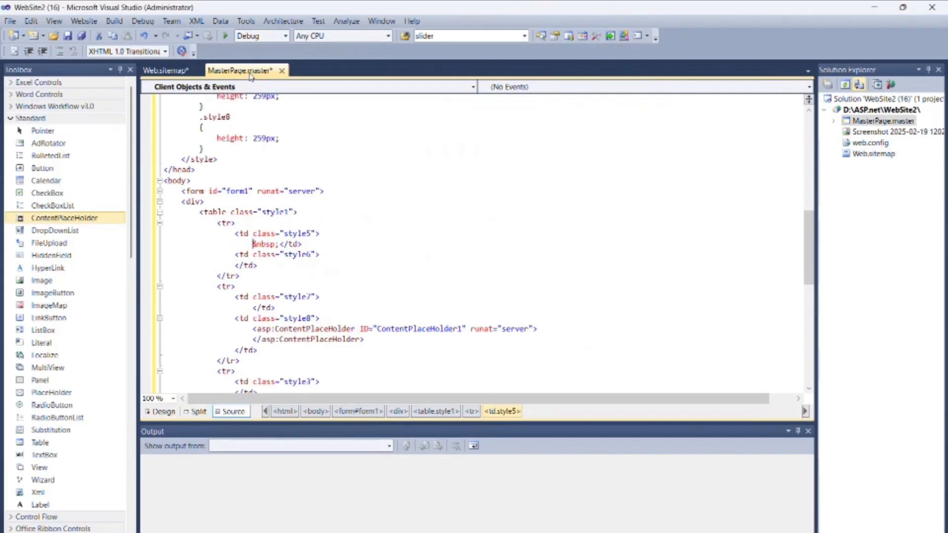
- Add logo.jpg, a 'Fashion Clothes' h1, a 'by Fashion star' copyright footer and sidebar TreeView
left_click(160, 411)
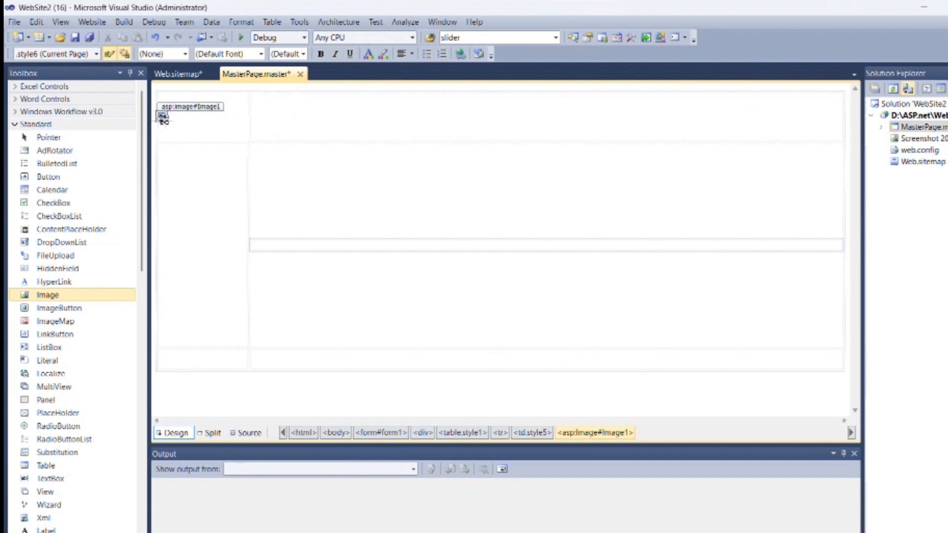
left_click(179, 126)
type("Fashion")
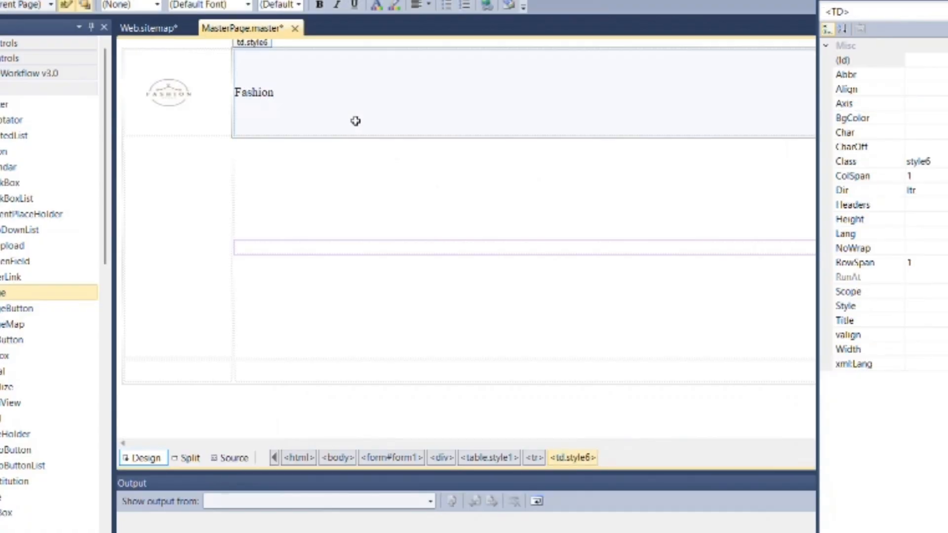
left_click(232, 458)
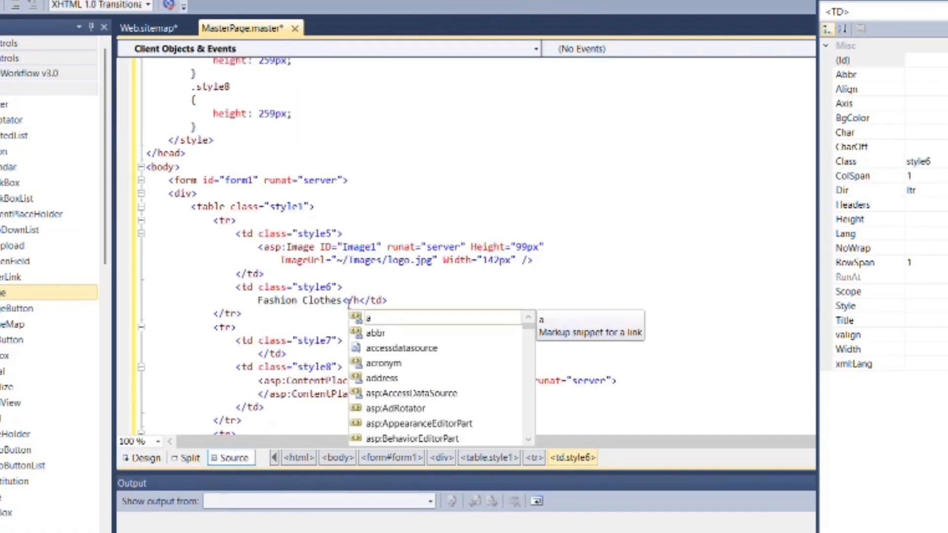
left_click(143, 457)
type("Copyright &copy")
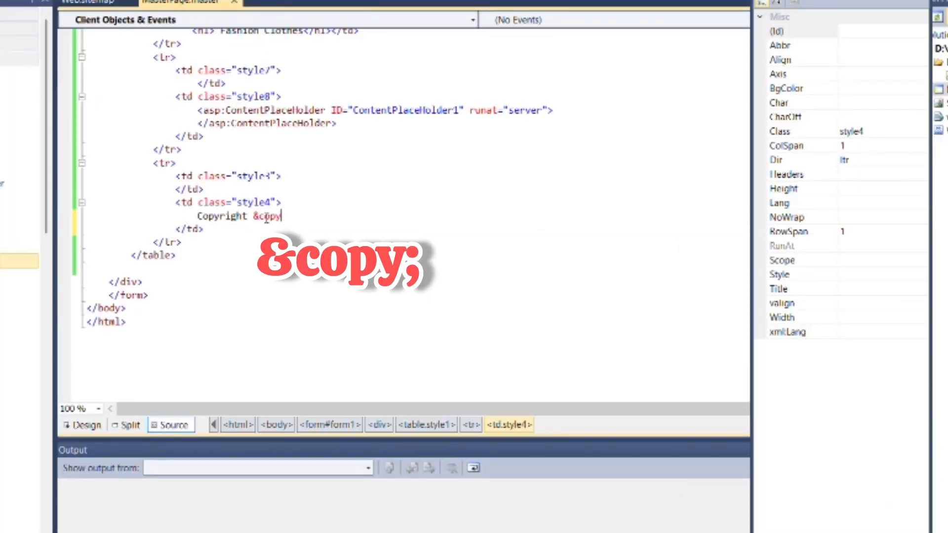
type("; by Fashion star")
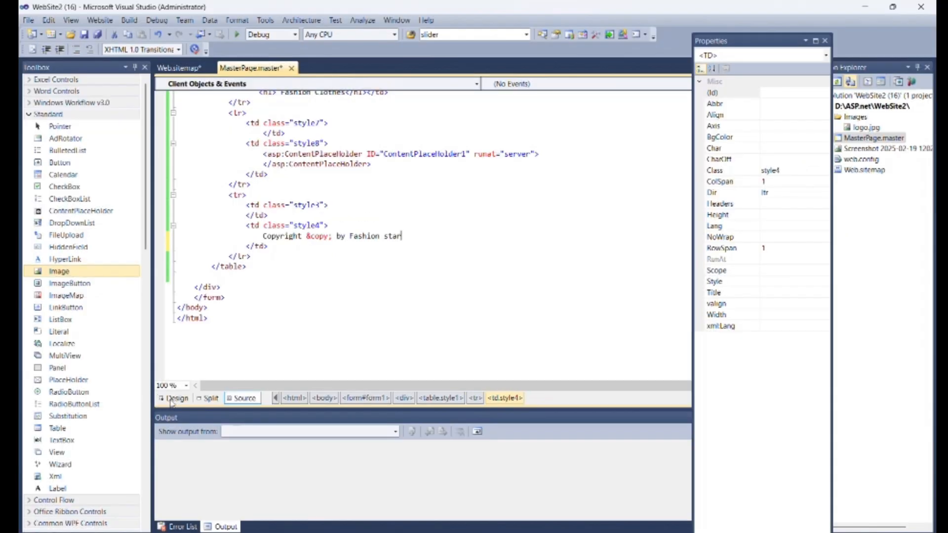
left_click(177, 398)
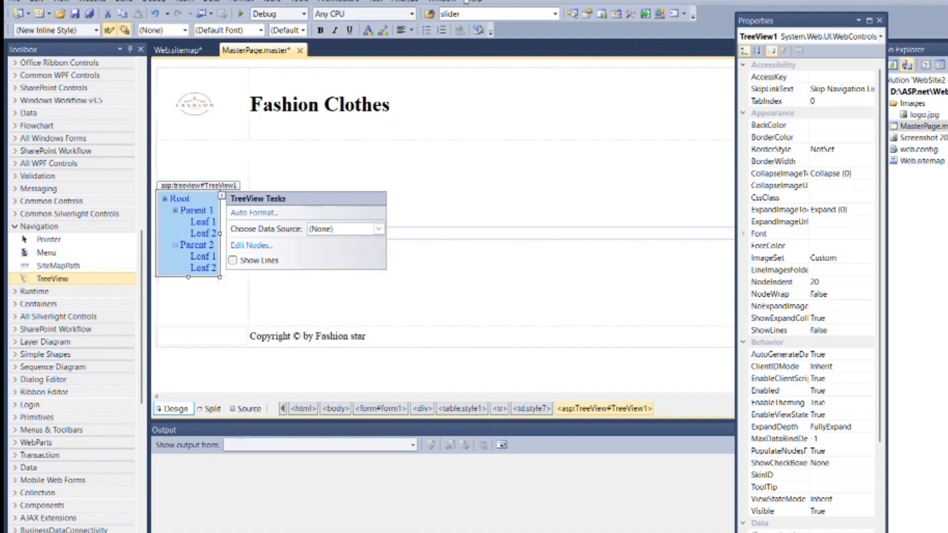
- Add a Home web form with Select master page ticked
right_click(852, 103)
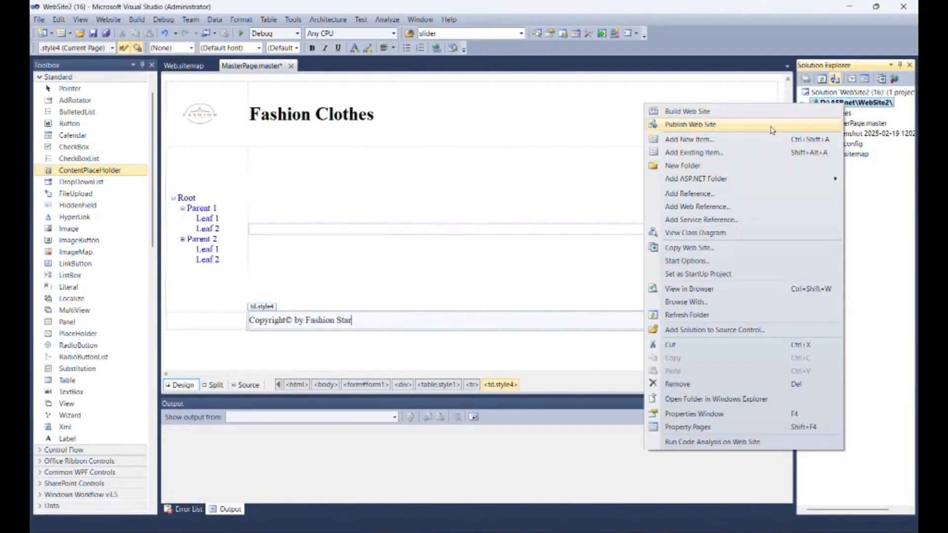
left_click(687, 139)
type("Home.aspx")
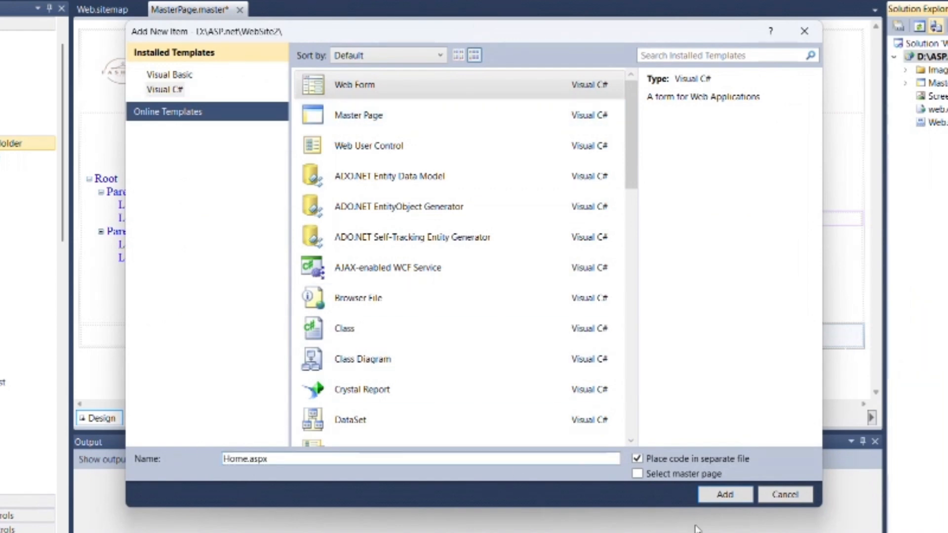
left_click(637, 474)
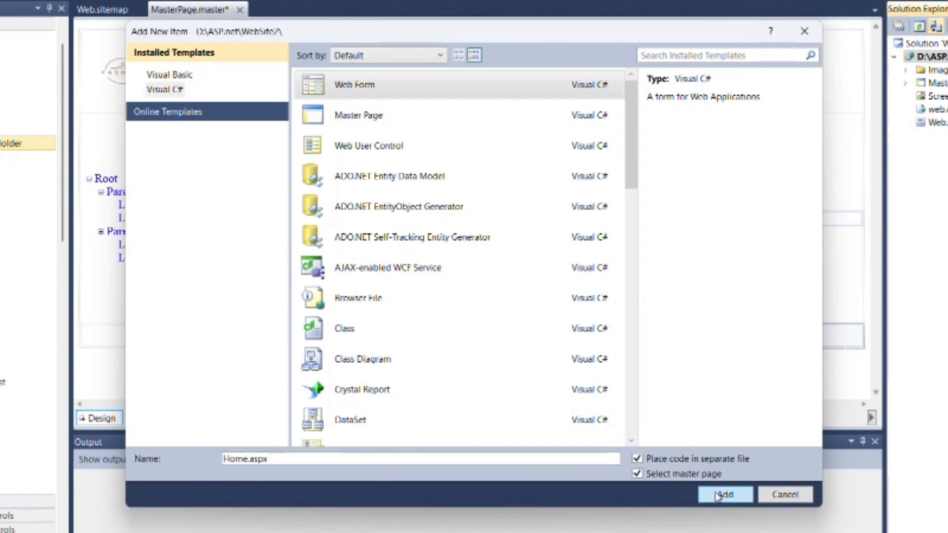
left_click(724, 494)
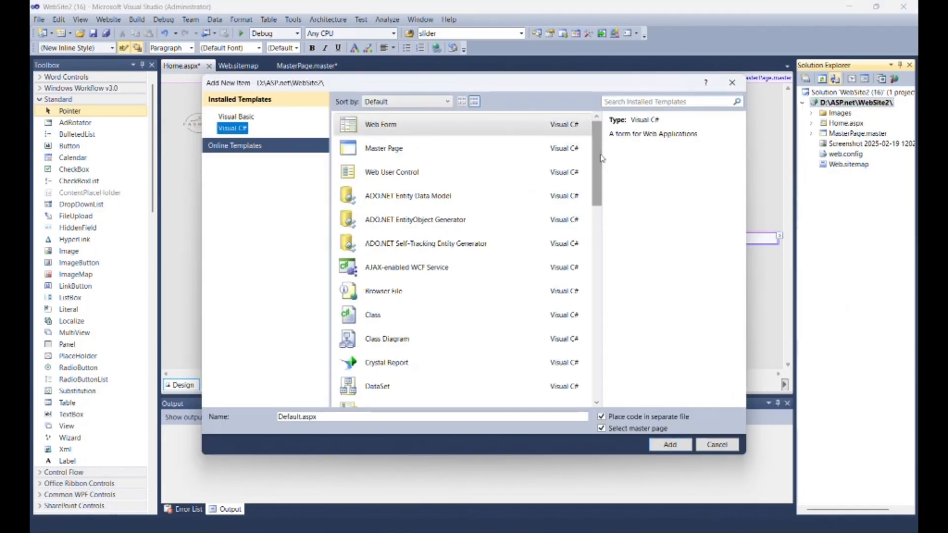
- Create the Men page with text 'This is Category Page of Men', then the women page
left_click(670, 445)
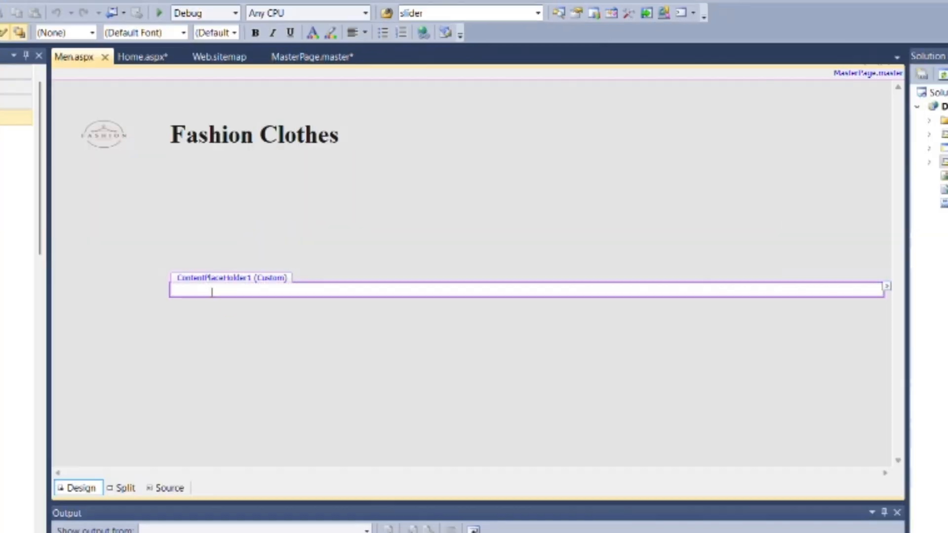
type("This is Category Page of Men")
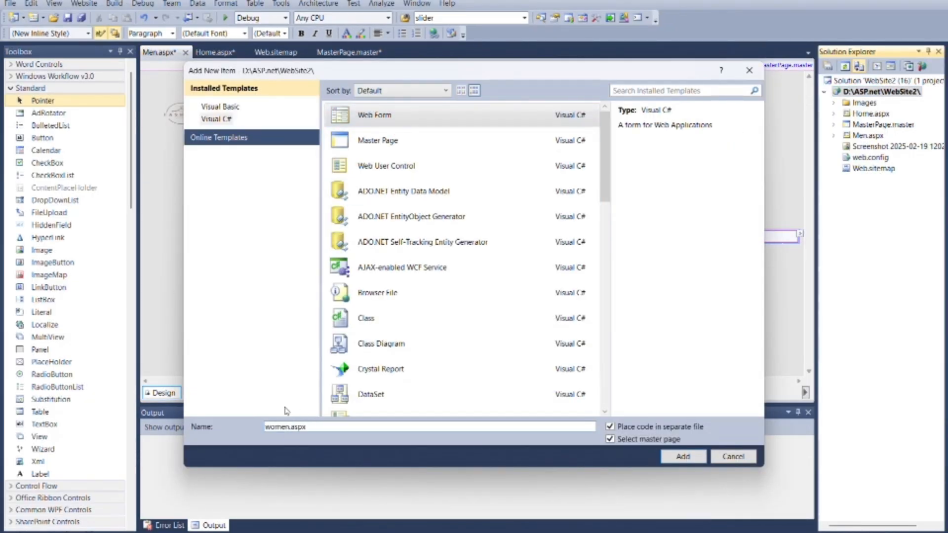
left_click(682, 456)
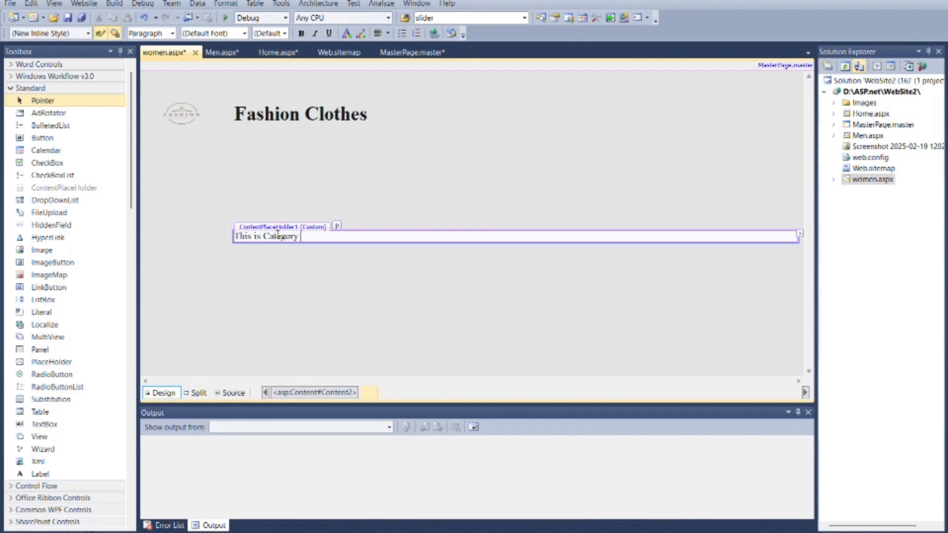
- Add the Aboutus, Contactus, Registration and login content pages
right_click(883, 92)
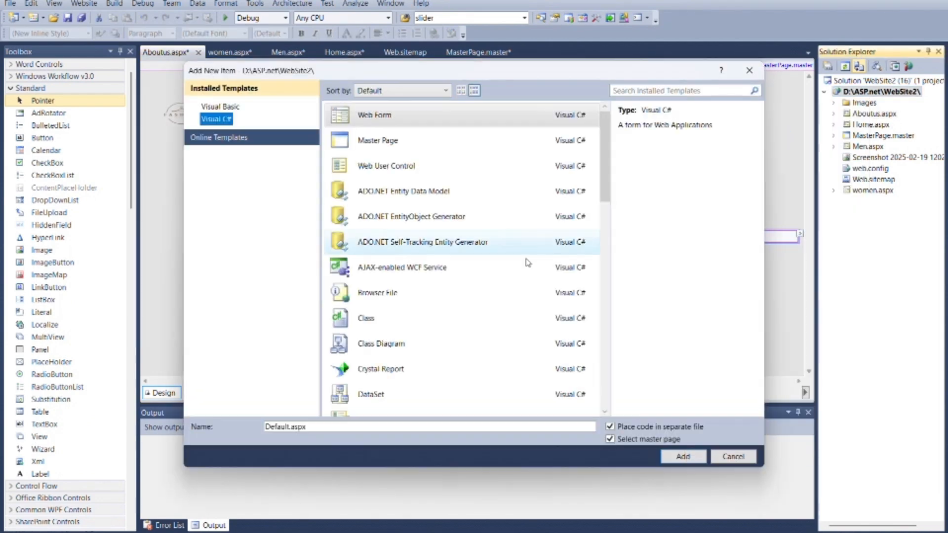
left_click(682, 456)
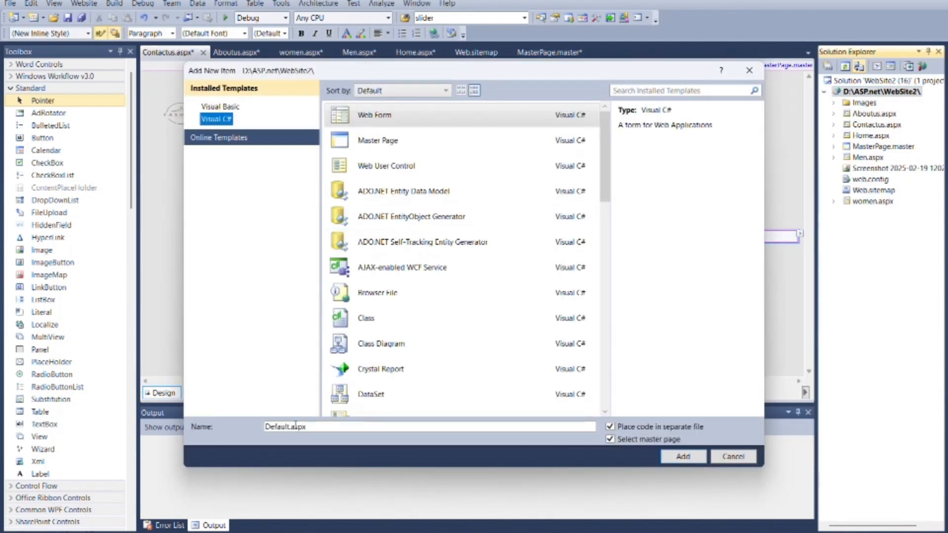
left_click(682, 456)
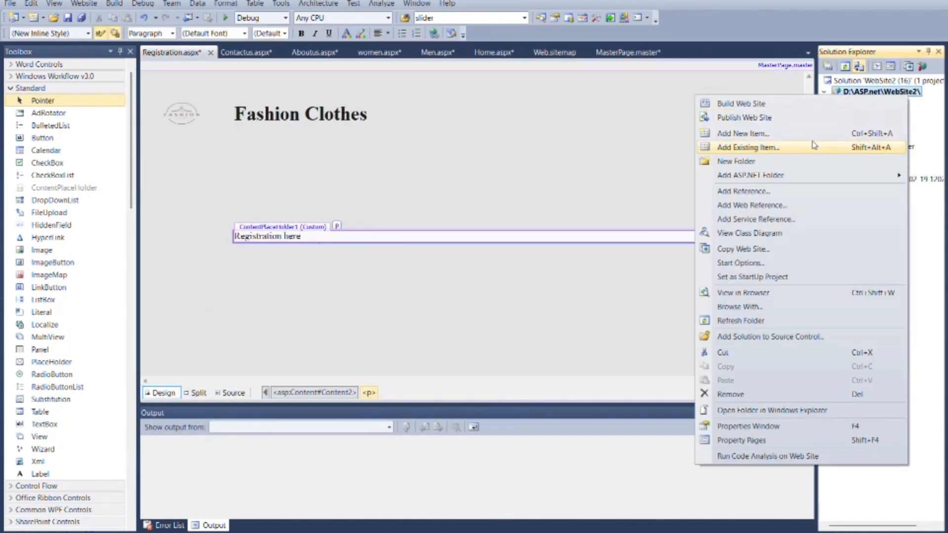
left_click(748, 147)
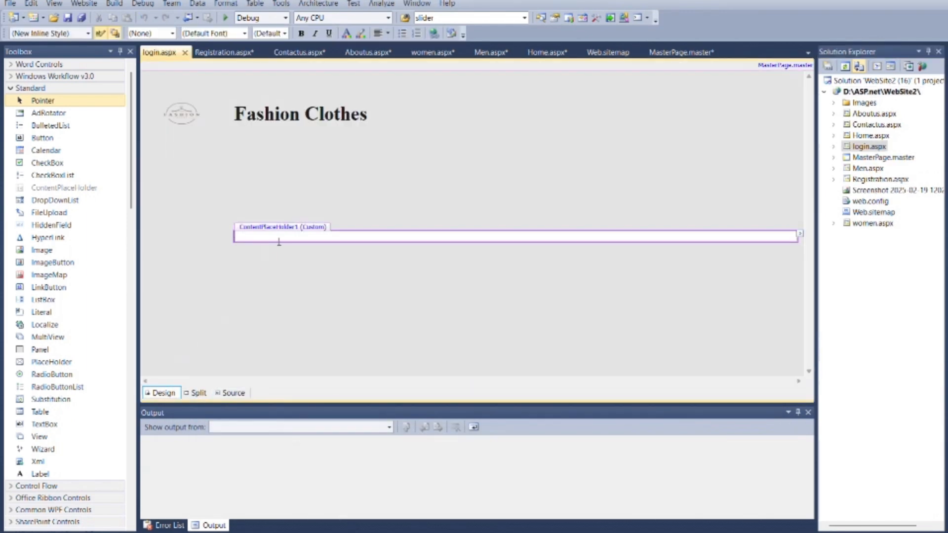
- Enter 'Login here', 'Home' and urls Aboutus.aspx, Contactus.aspx, Registration.aspx, login.aspx into Web.sitemap nodes
type("Login here")
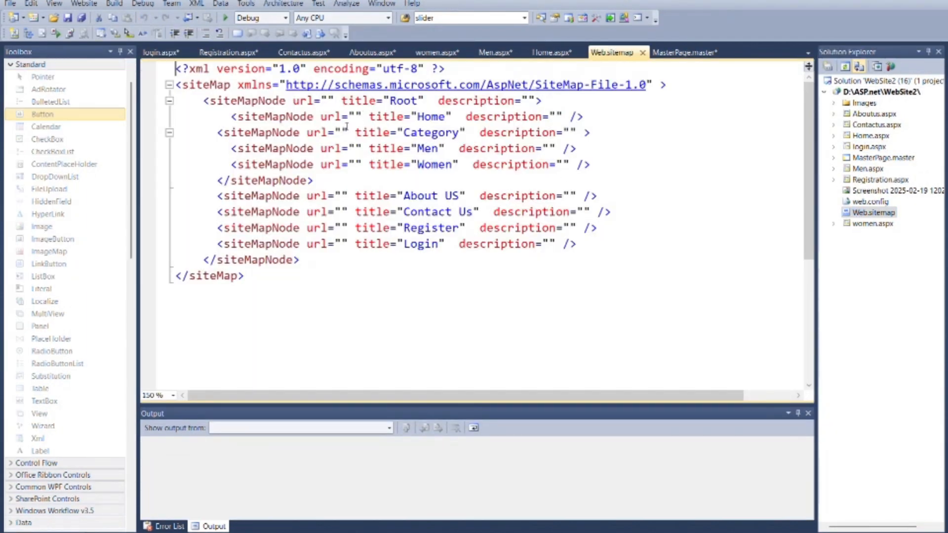
type("Home.aspx")
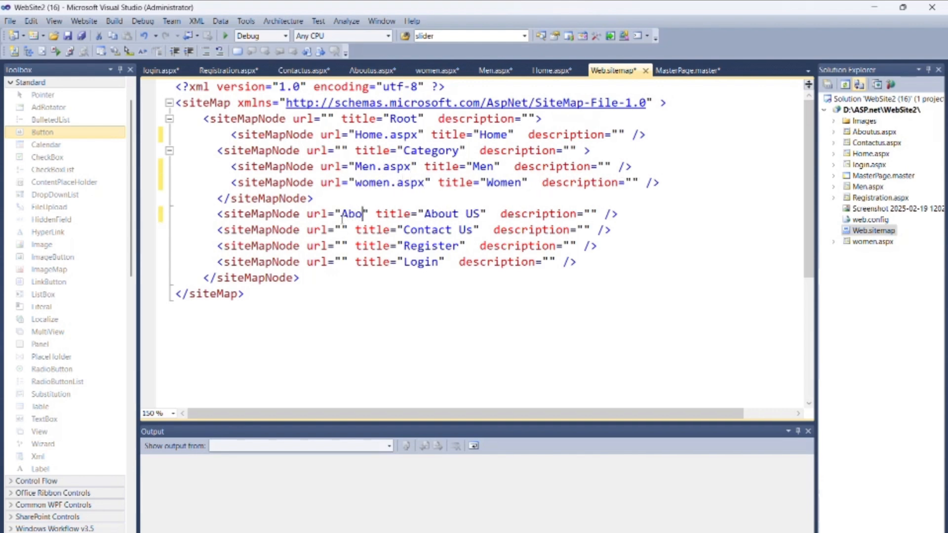
type("Aboutus.aspx")
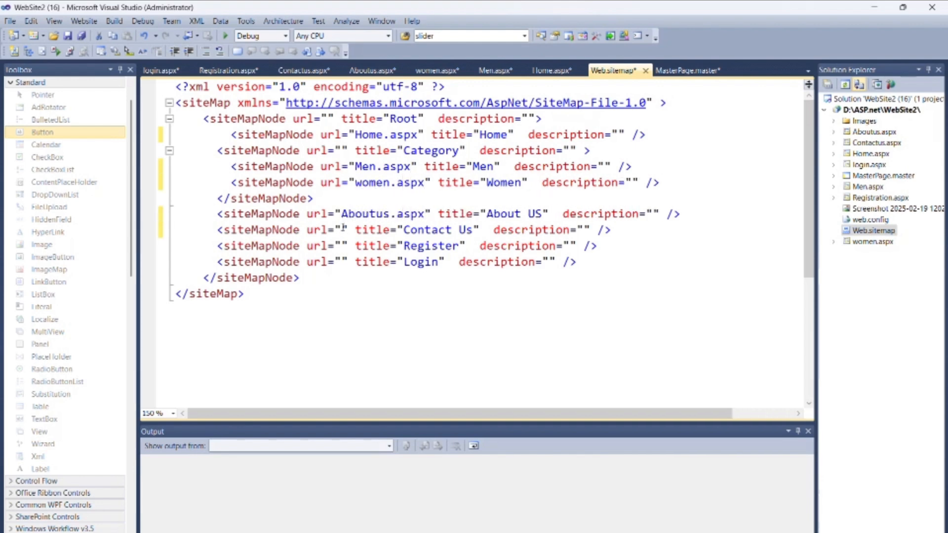
type("Contactus.aspx")
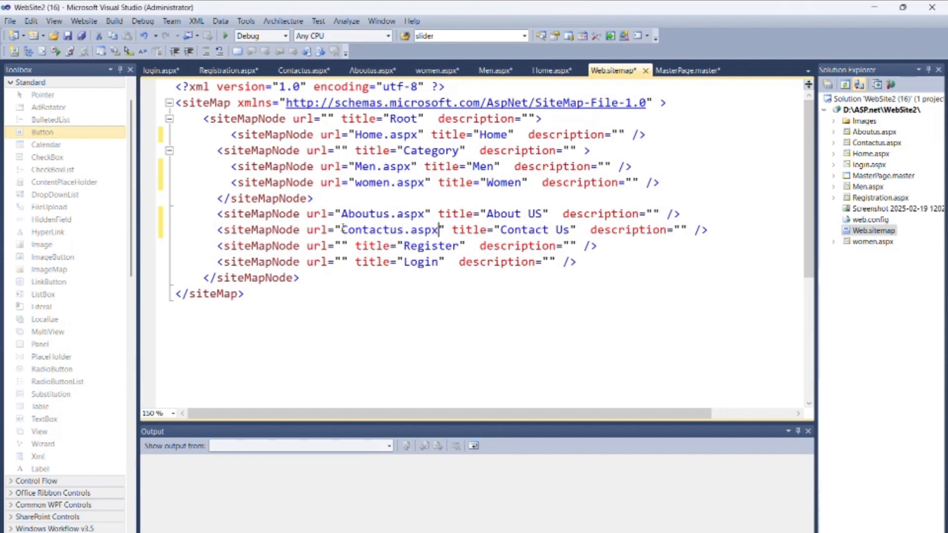
type("Registration.aspx")
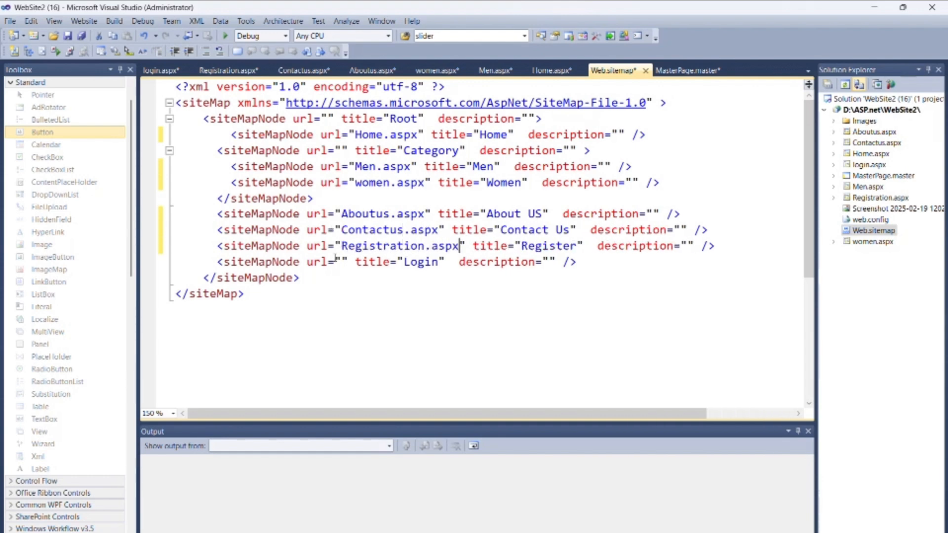
type("login.aspx")
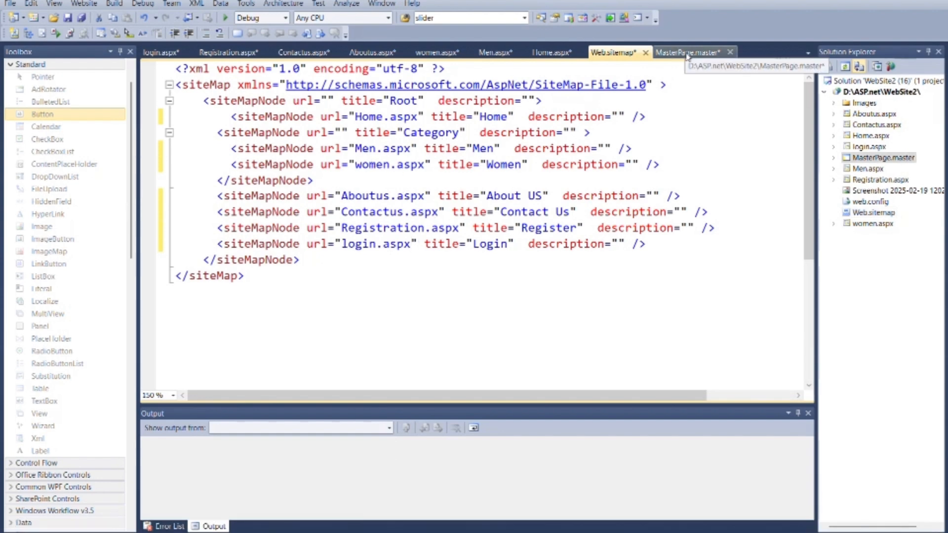
- Bind MasterPage.master's TreeView to a new Site Map data source, SiteMapDataSource1
left_click(695, 52)
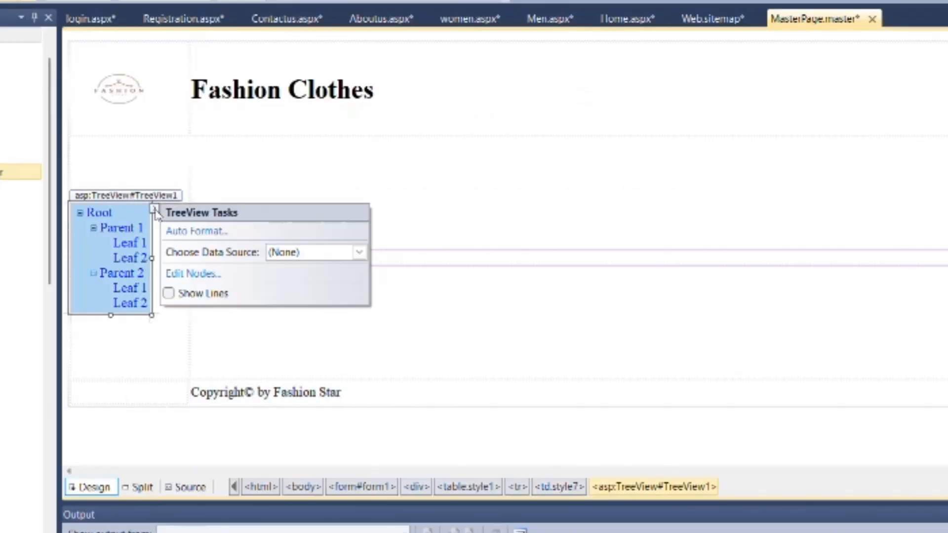
left_click(358, 252)
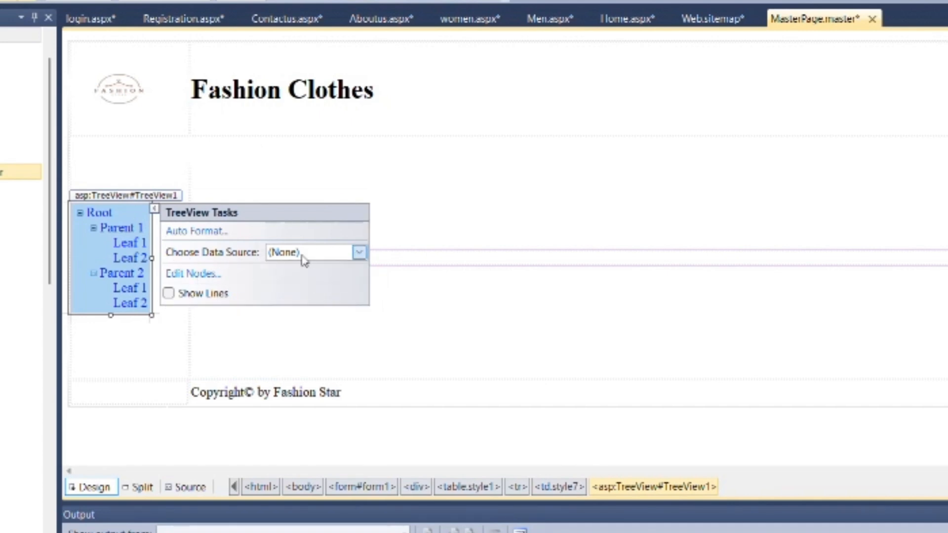
left_click(359, 253)
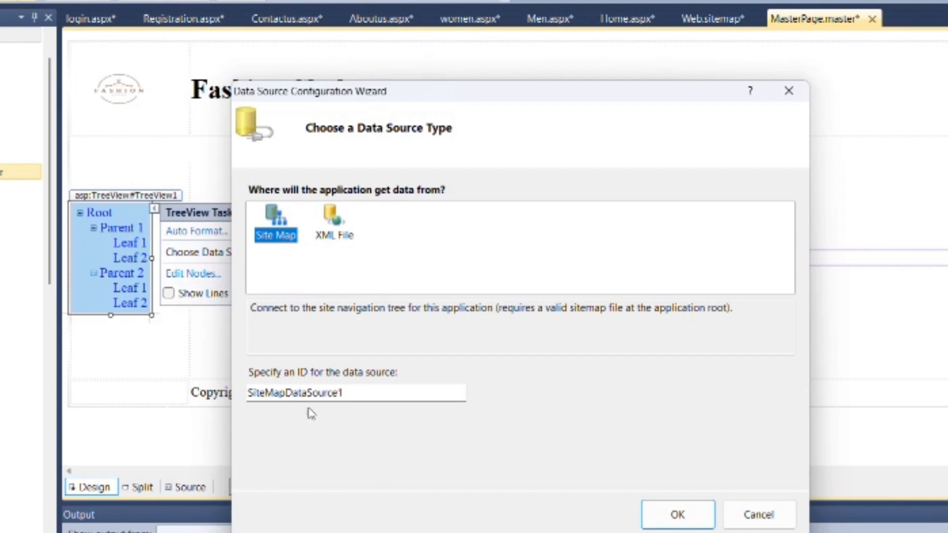
left_click(676, 514)
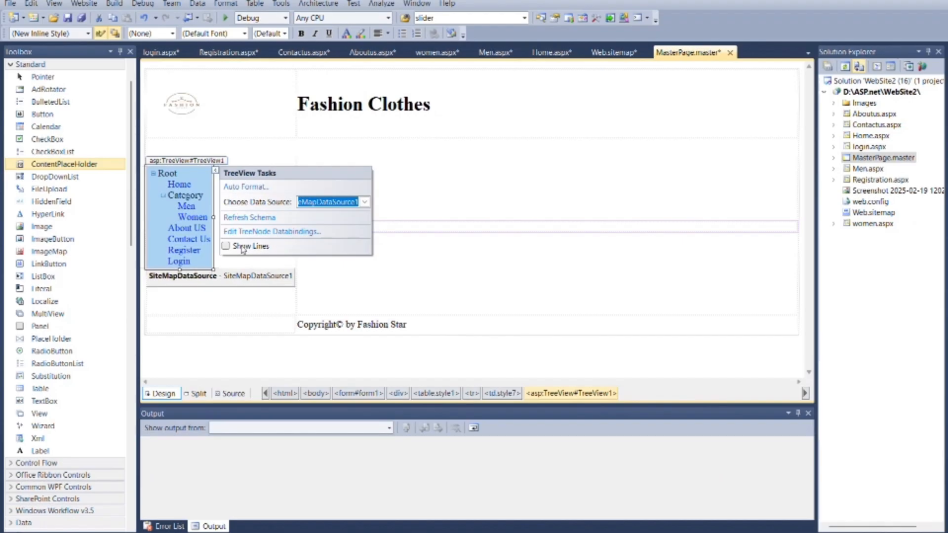
left_click(275, 267)
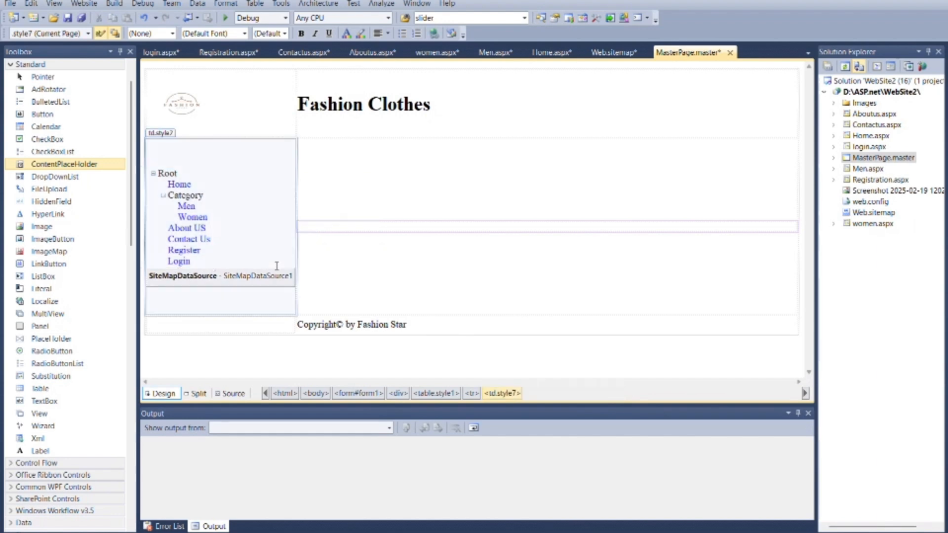
mouse_move(587, 65)
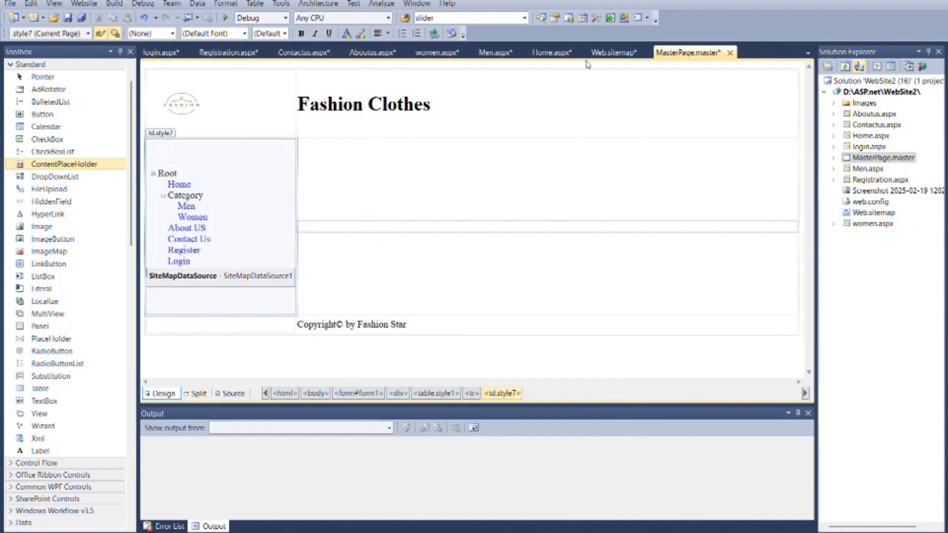
- Run Home.aspx in the browser with Start Debugging
left_click(551, 52)
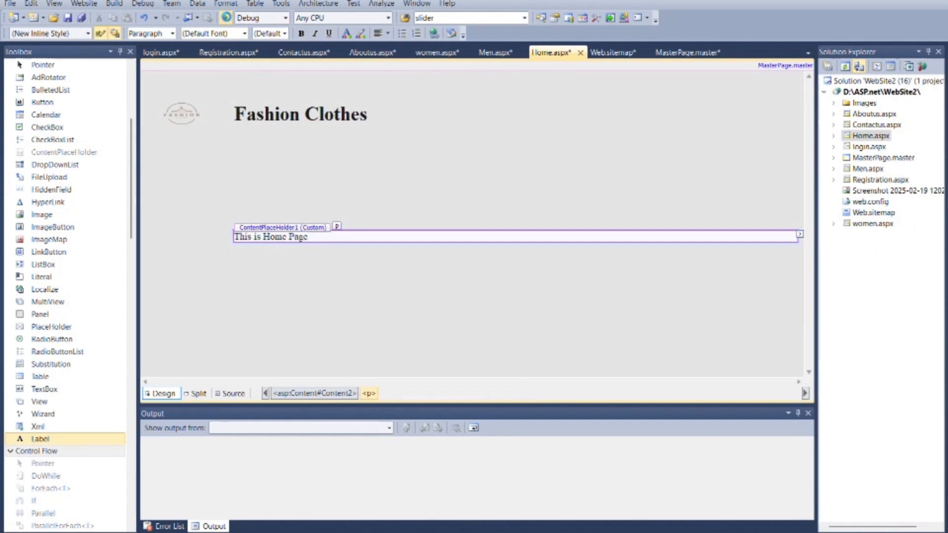
left_click(226, 17)
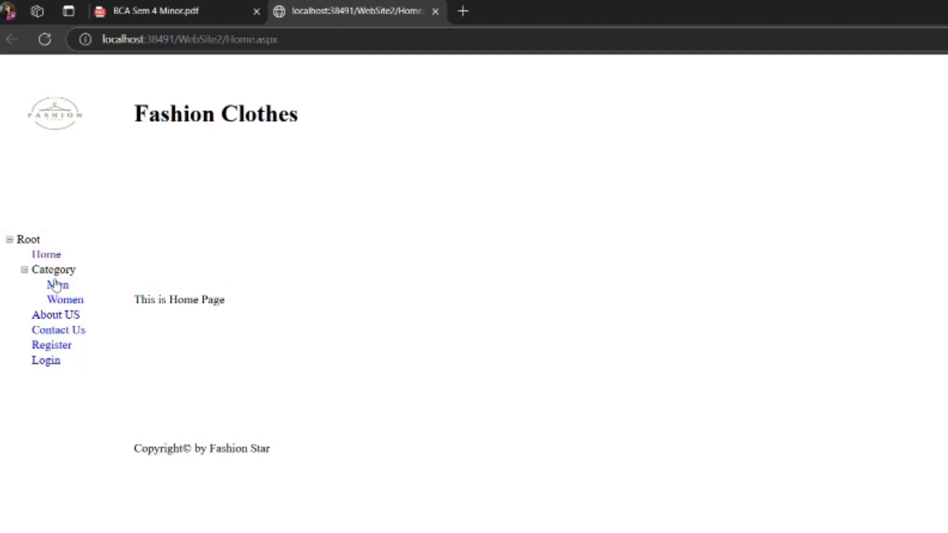
- Follow the TreeView links Women, Contact Us, Register and Login in Edge
left_click(65, 300)
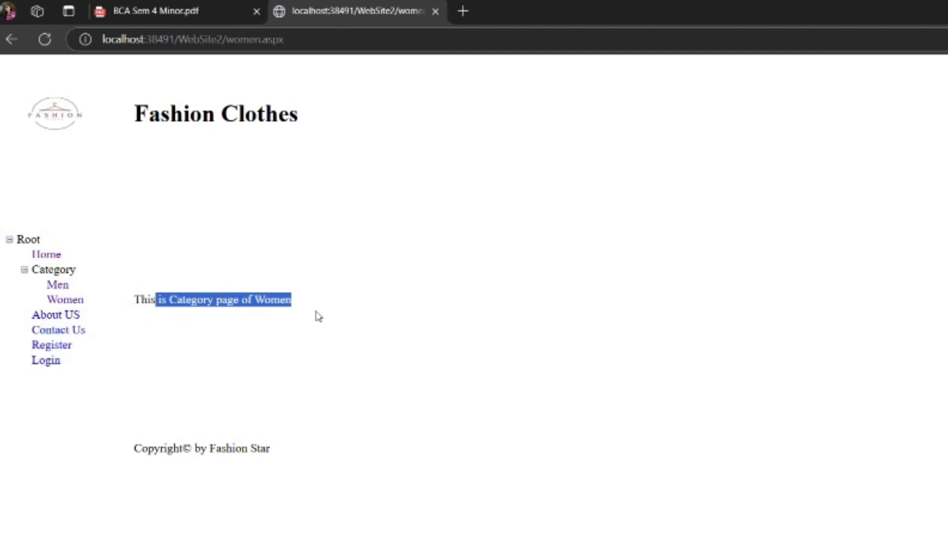
left_click(59, 329)
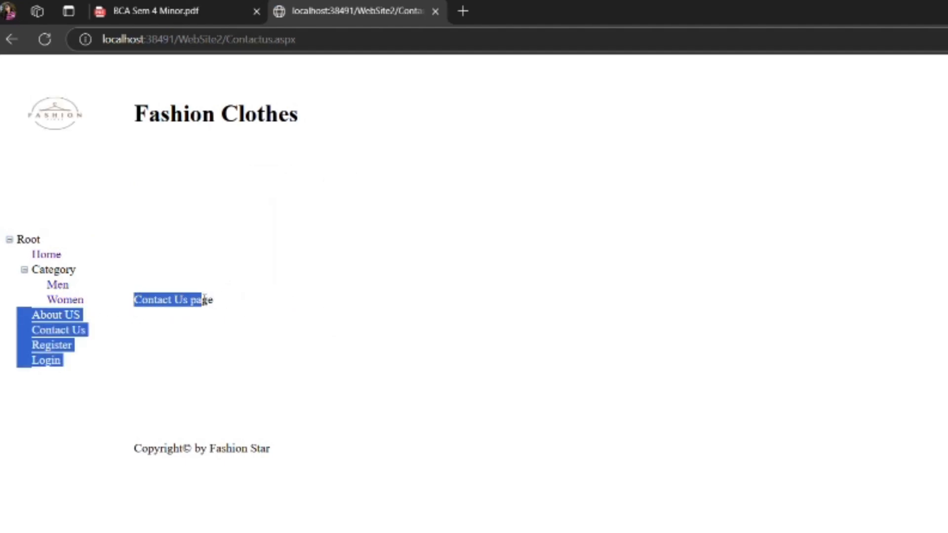
left_click(51, 345)
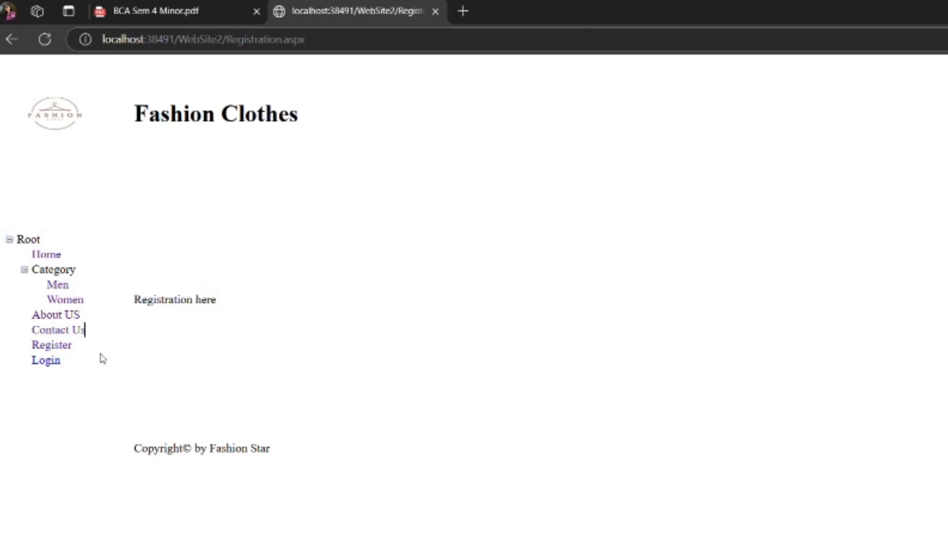
left_click(46, 360)
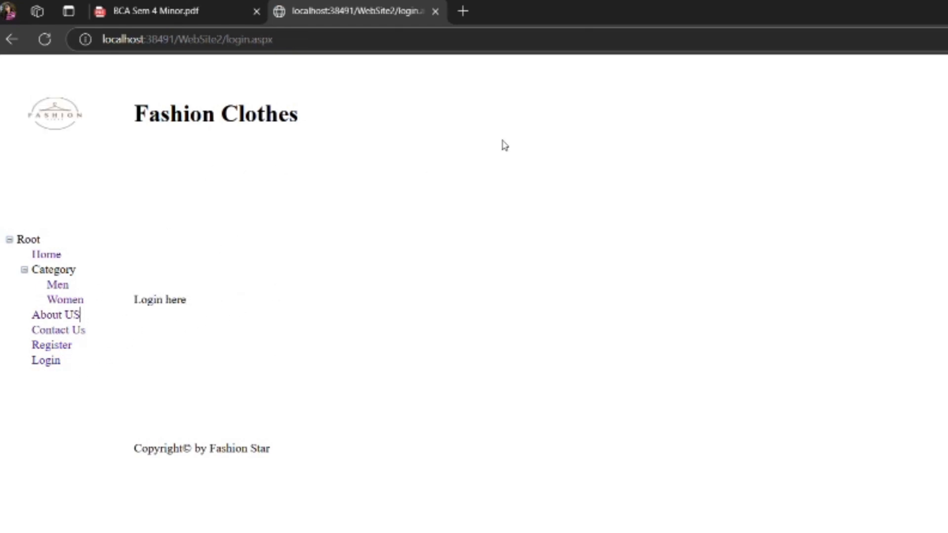